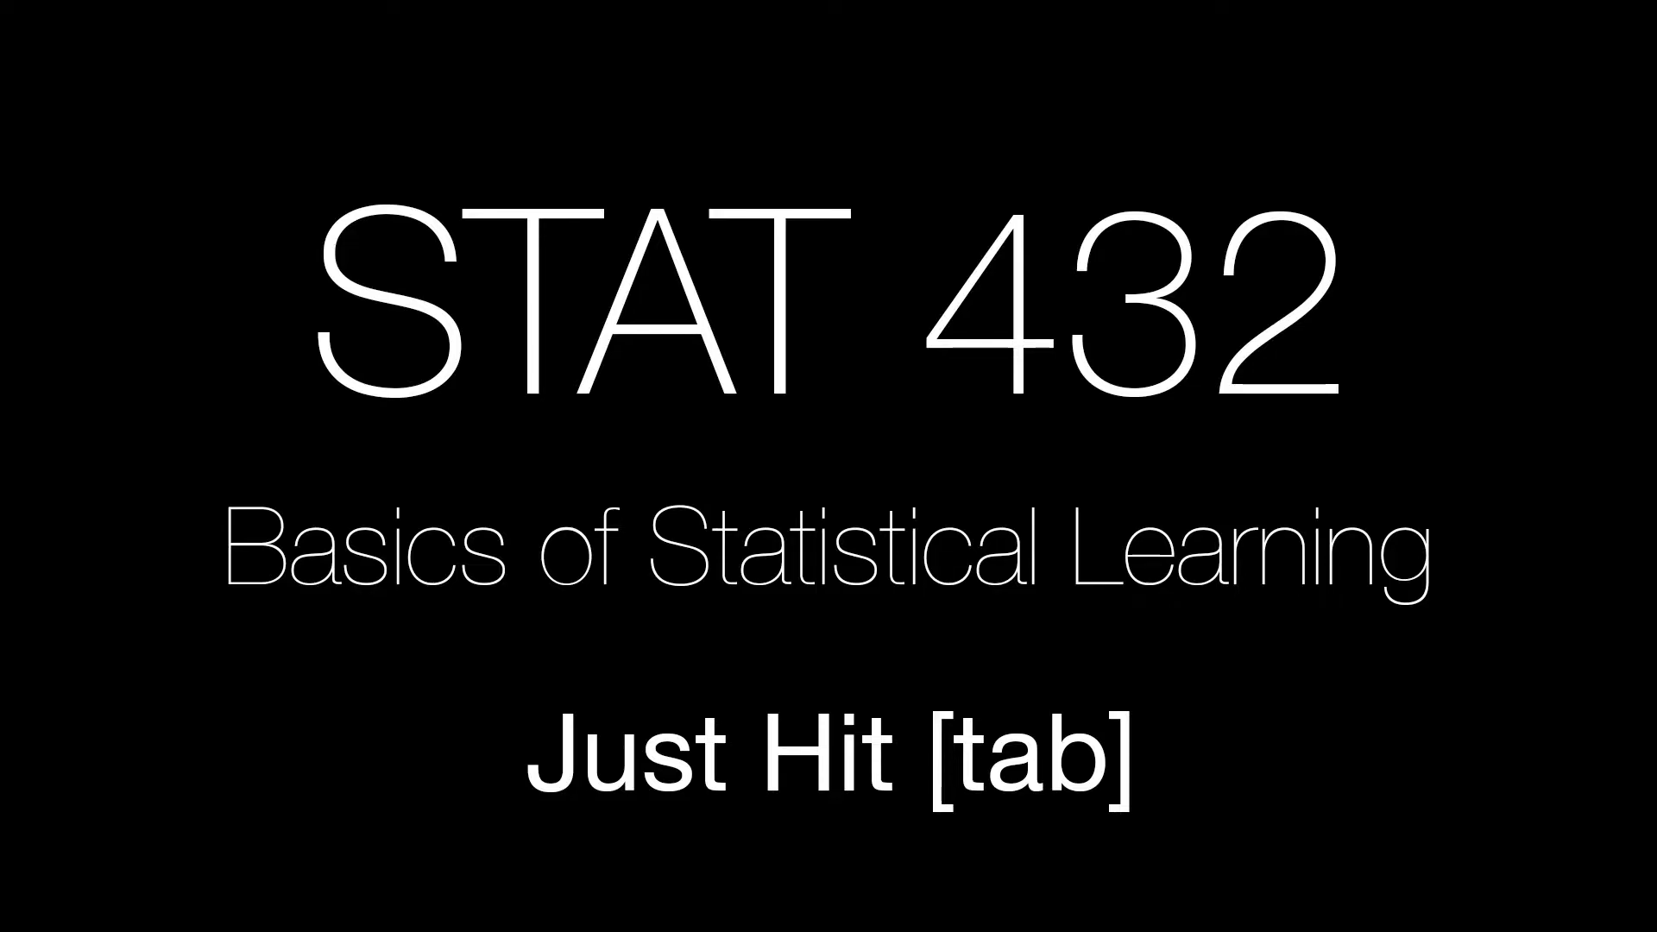
- Run pnorm(q = 5, mean = 3, sd = 2, lower.tail = FALSE) in the console, returning 0.1586553
key(tab)
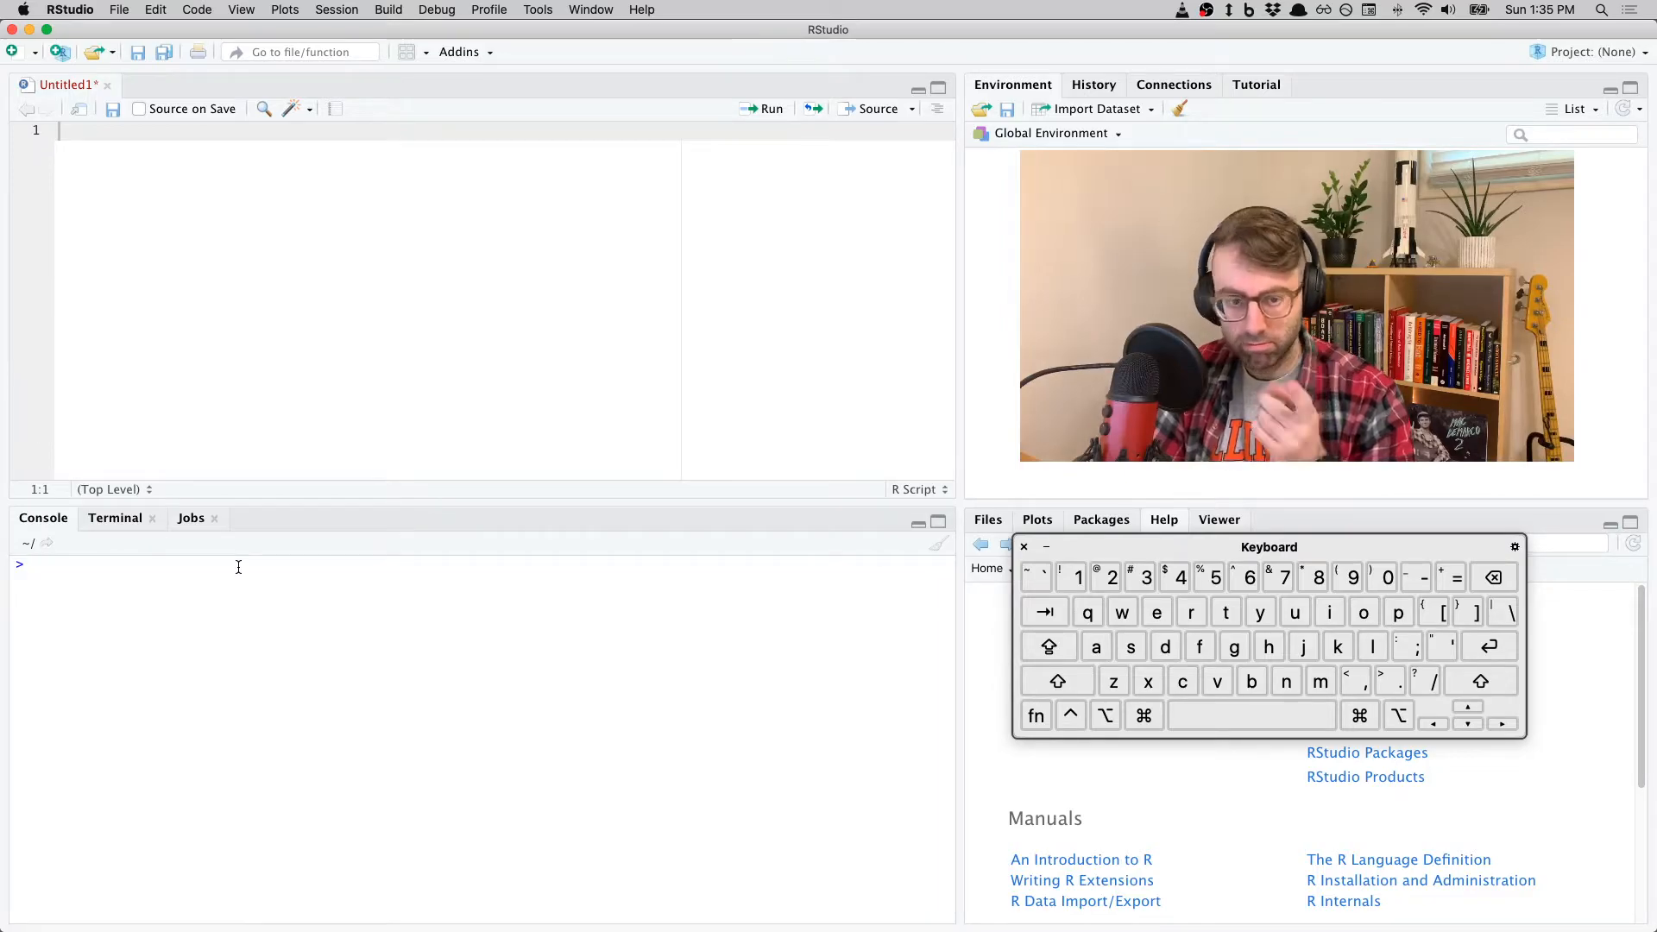
text(P)
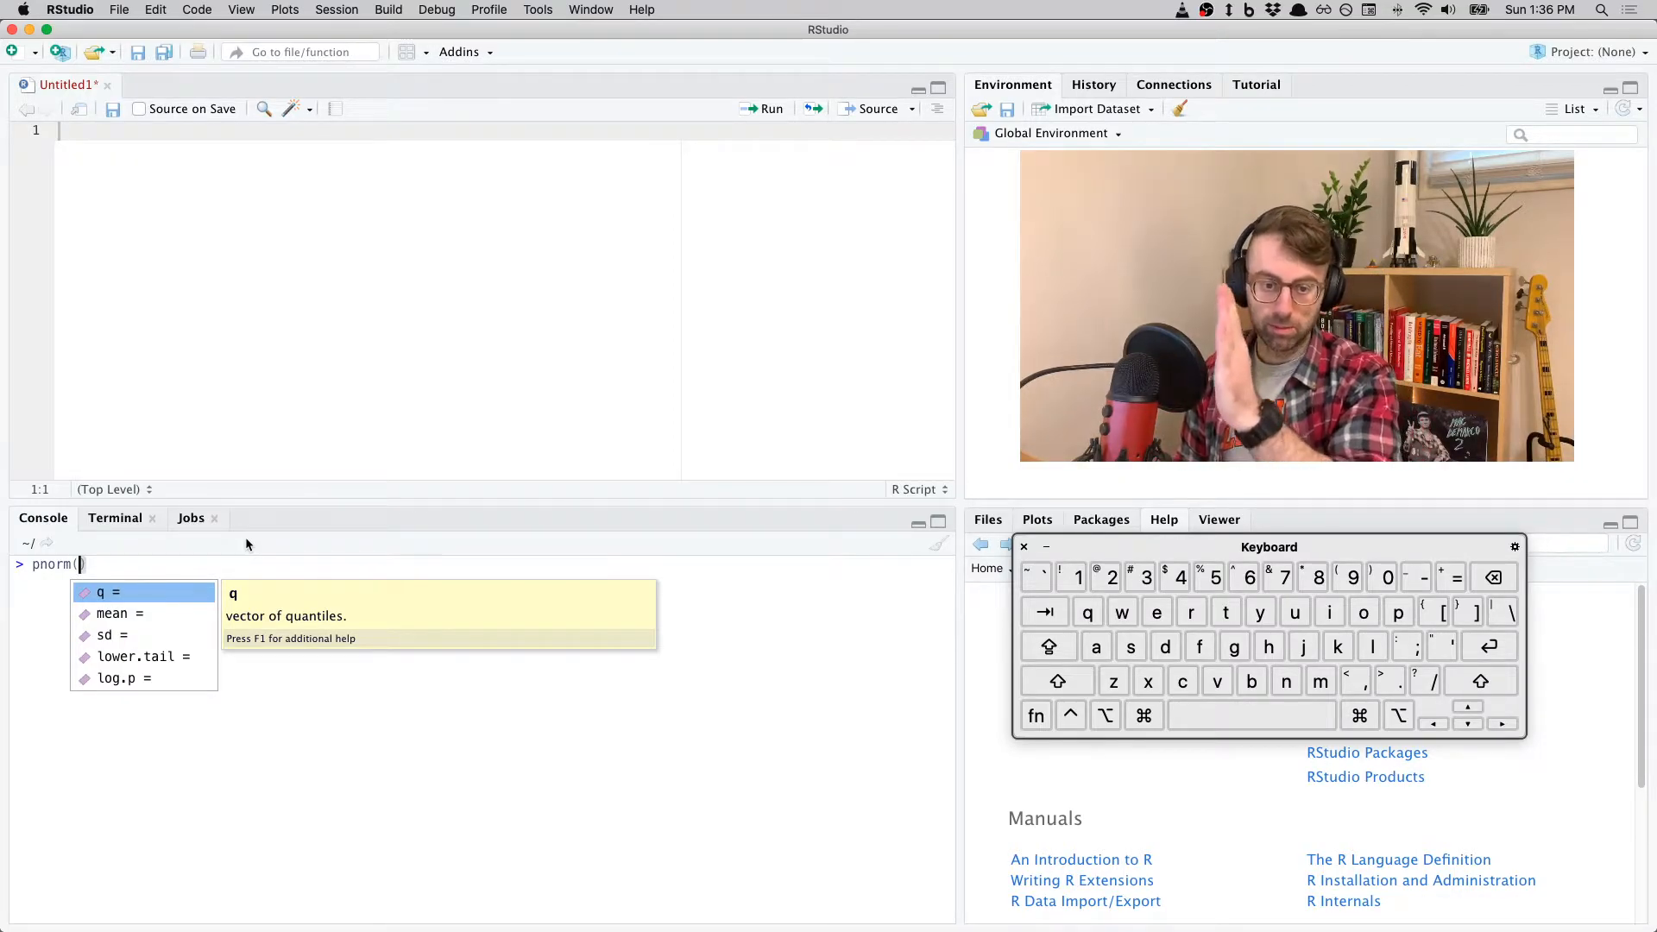
text(q = 5)
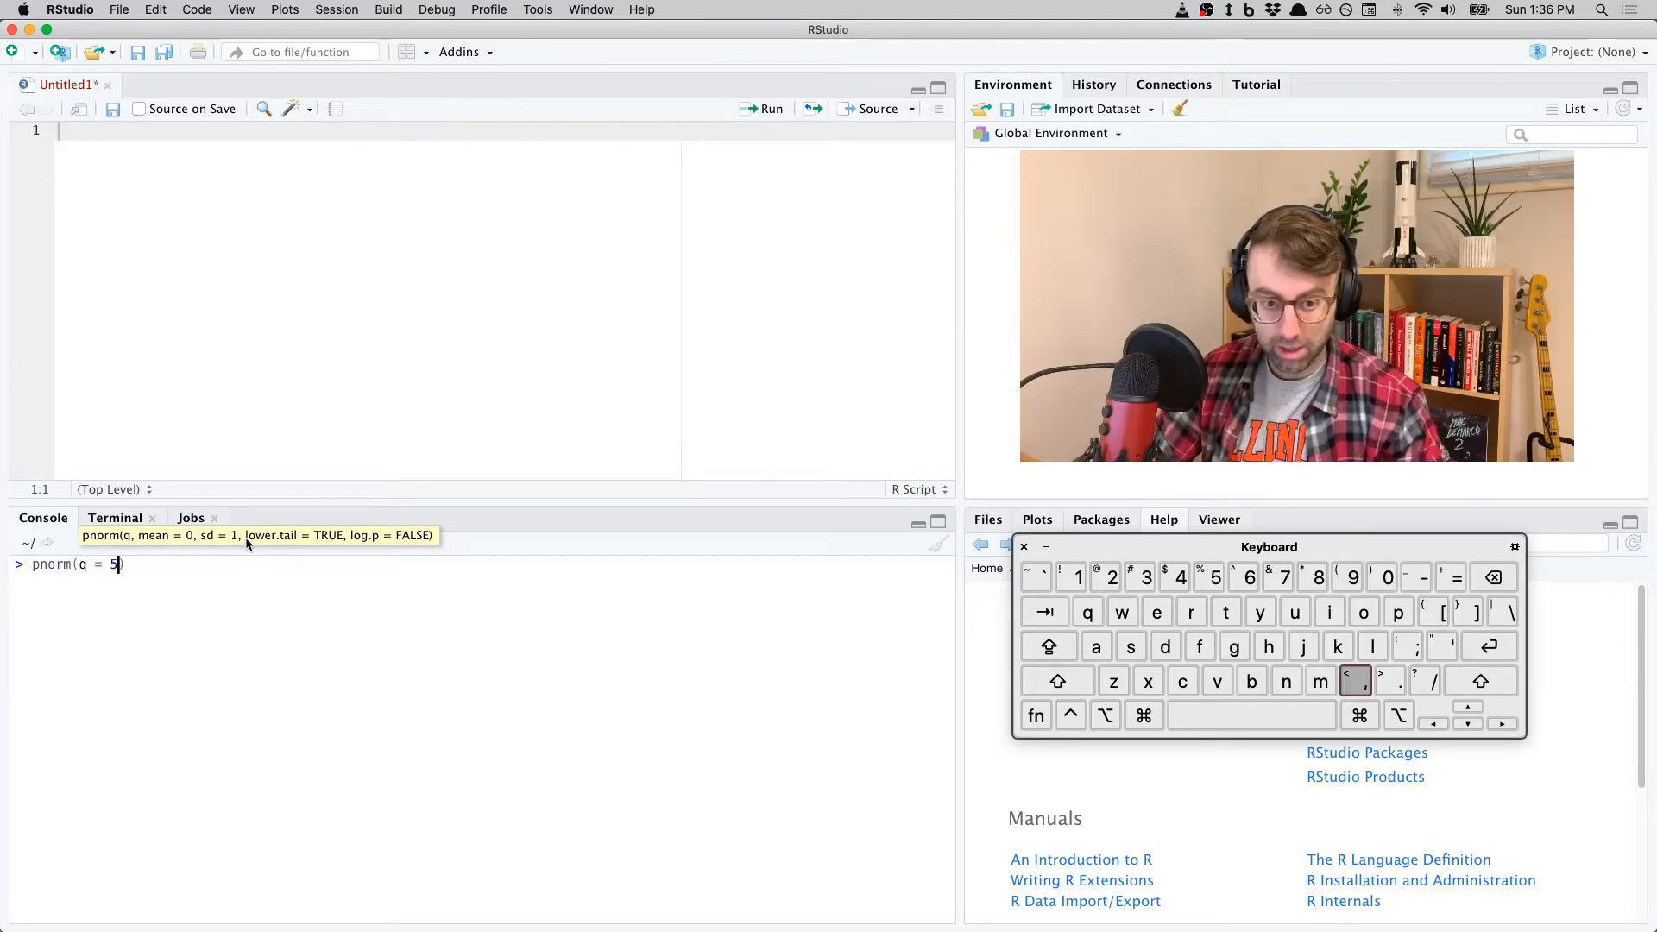
text(, mean =)
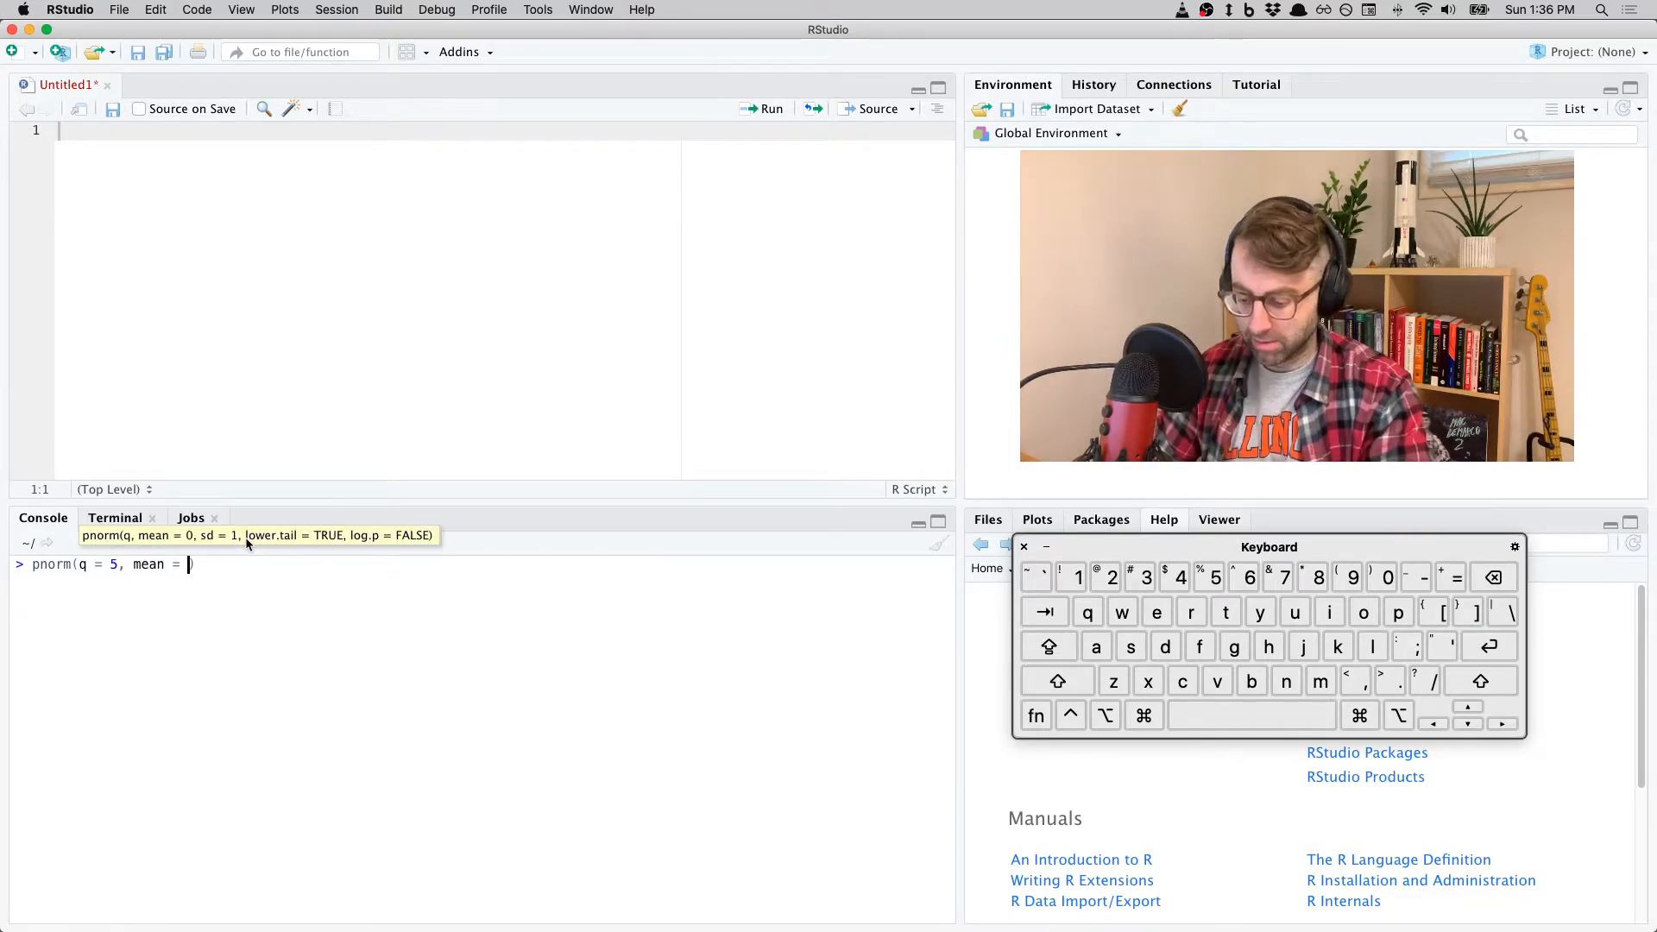
text(3))
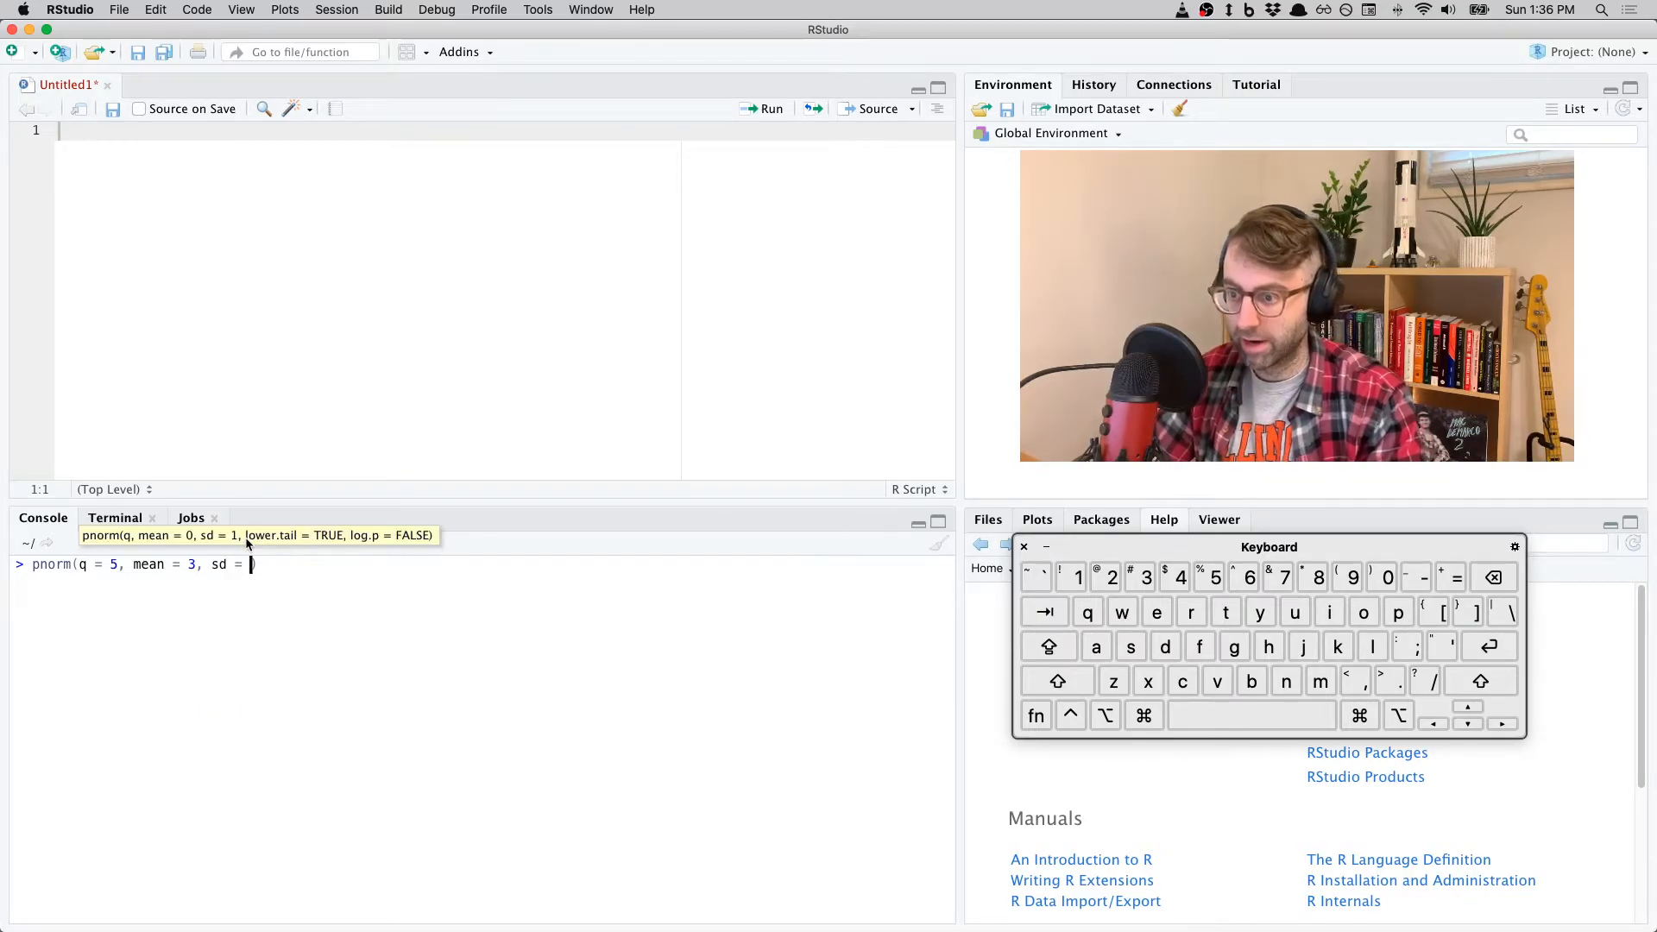
text(2, lower.tail =)
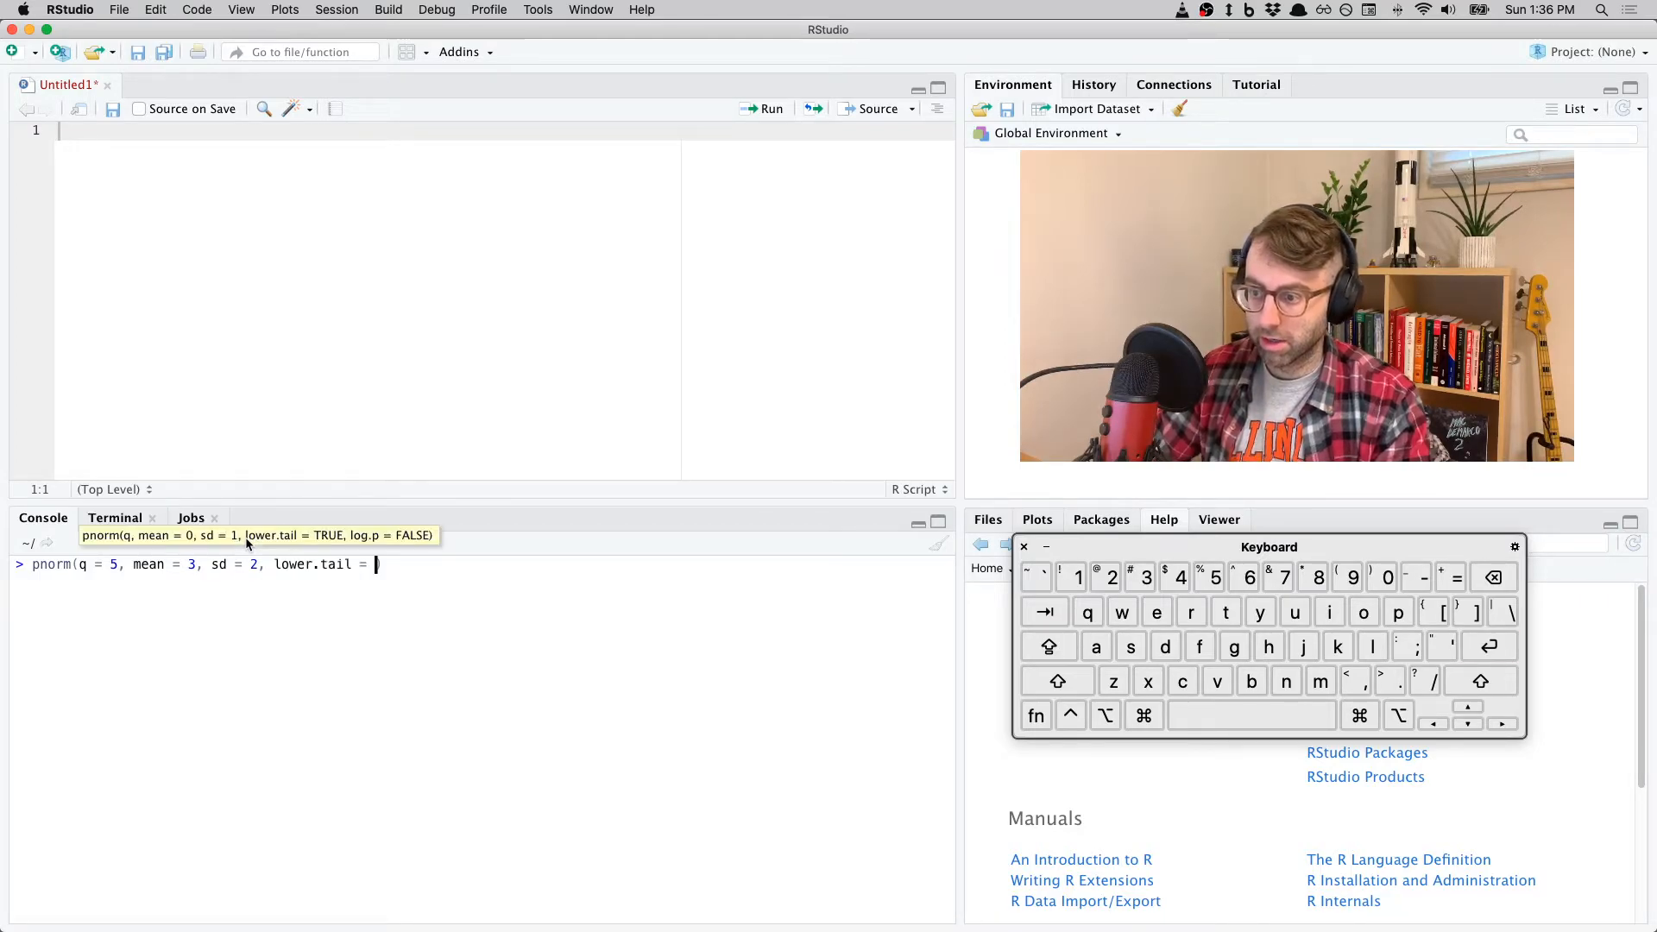
text(FALSE)
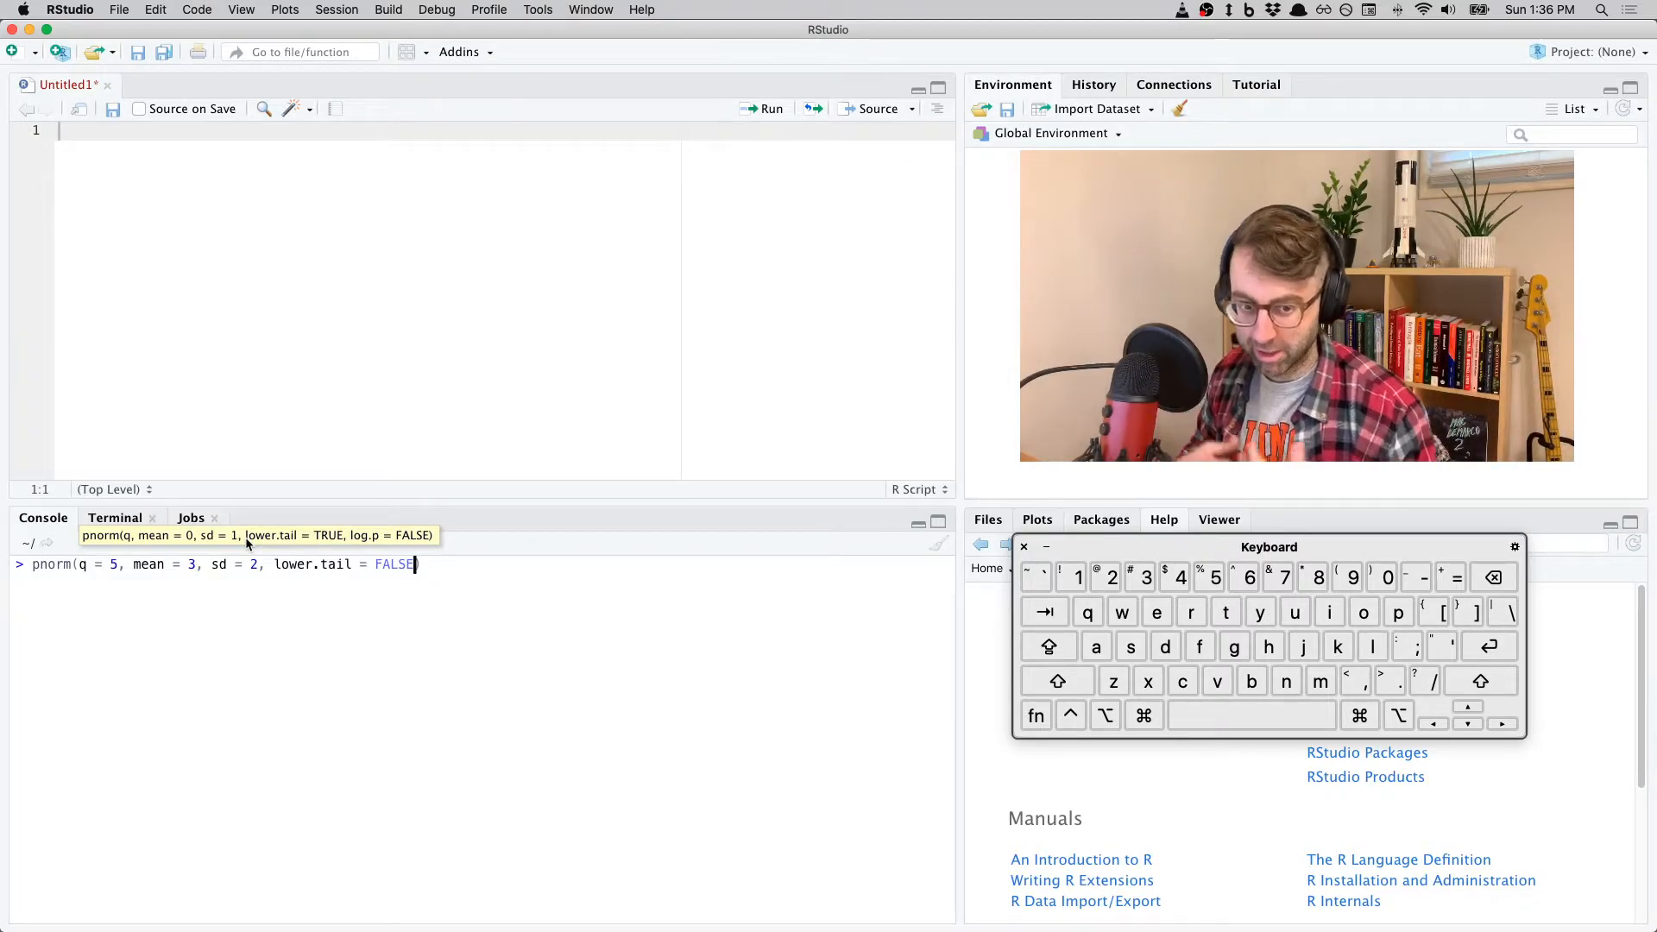
key(Return)
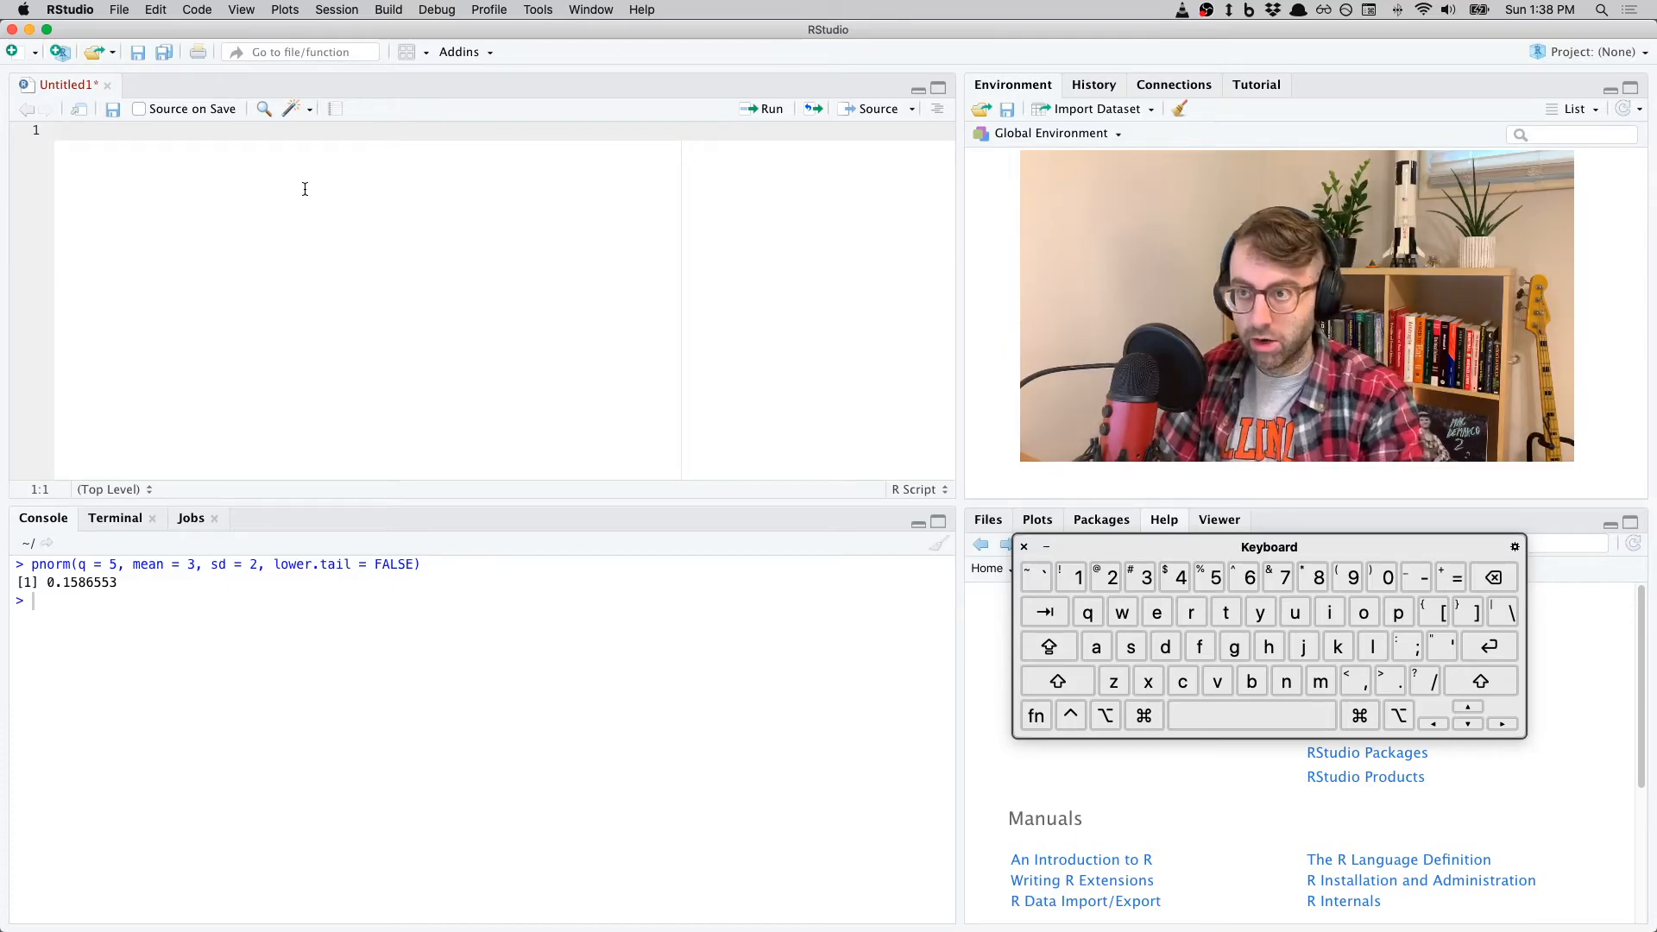
- Run median(x = c(1, 2, 3, 4, 5)) from the script, returning 3, and begin the next line with 'r'
text(median(x =)
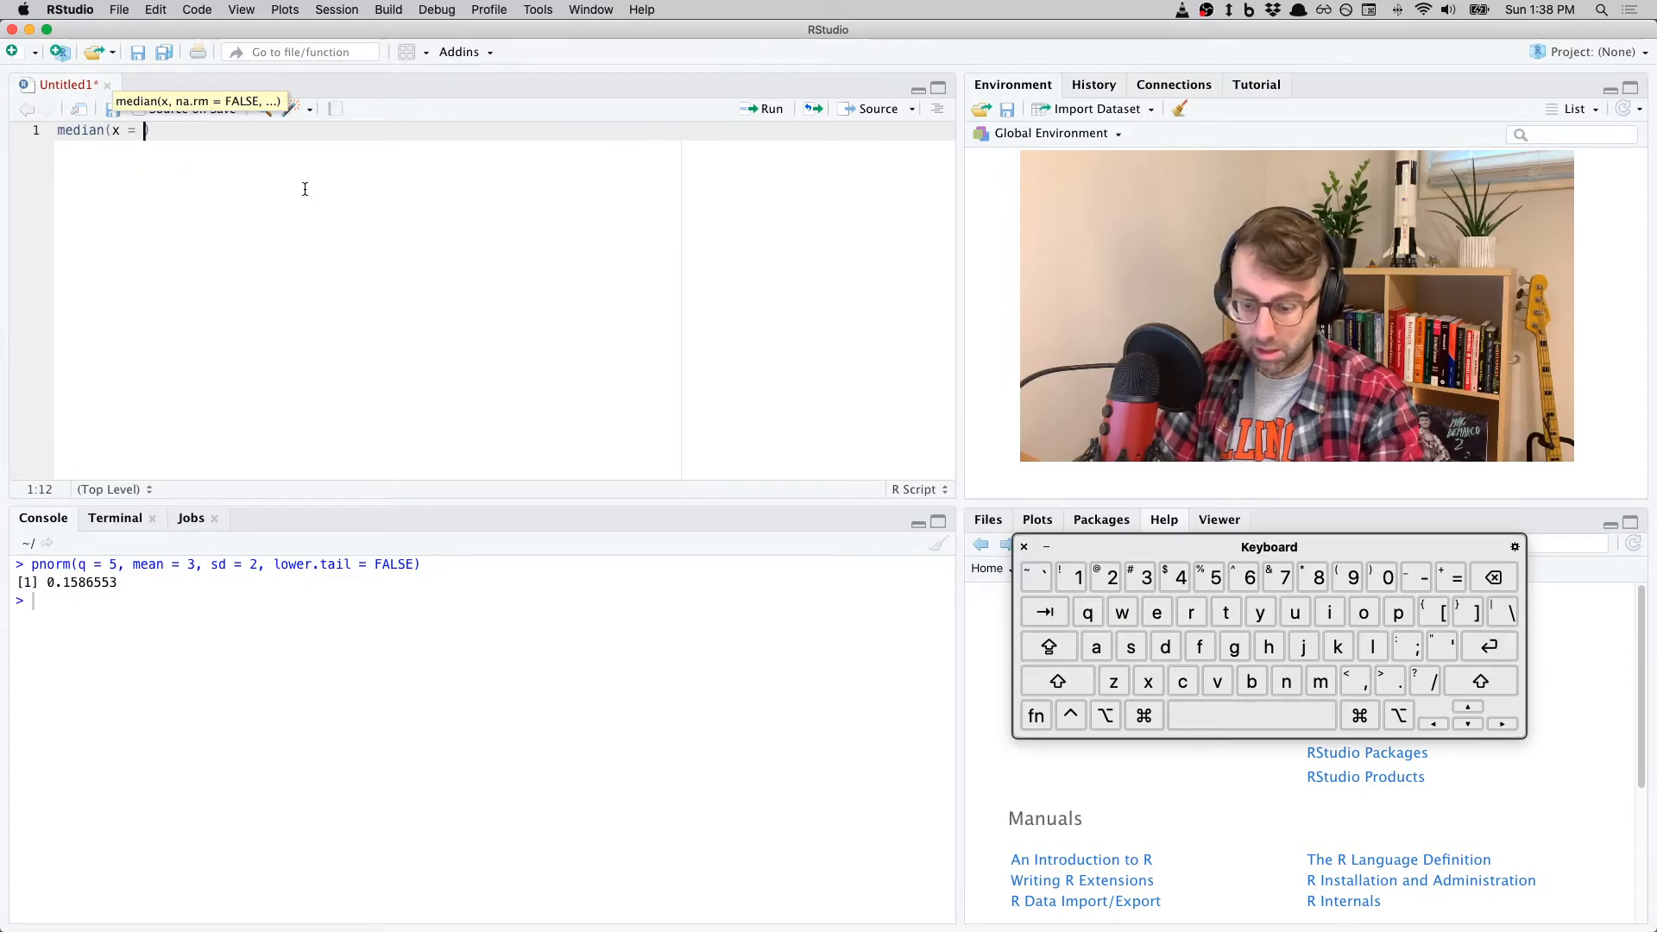
text(c()
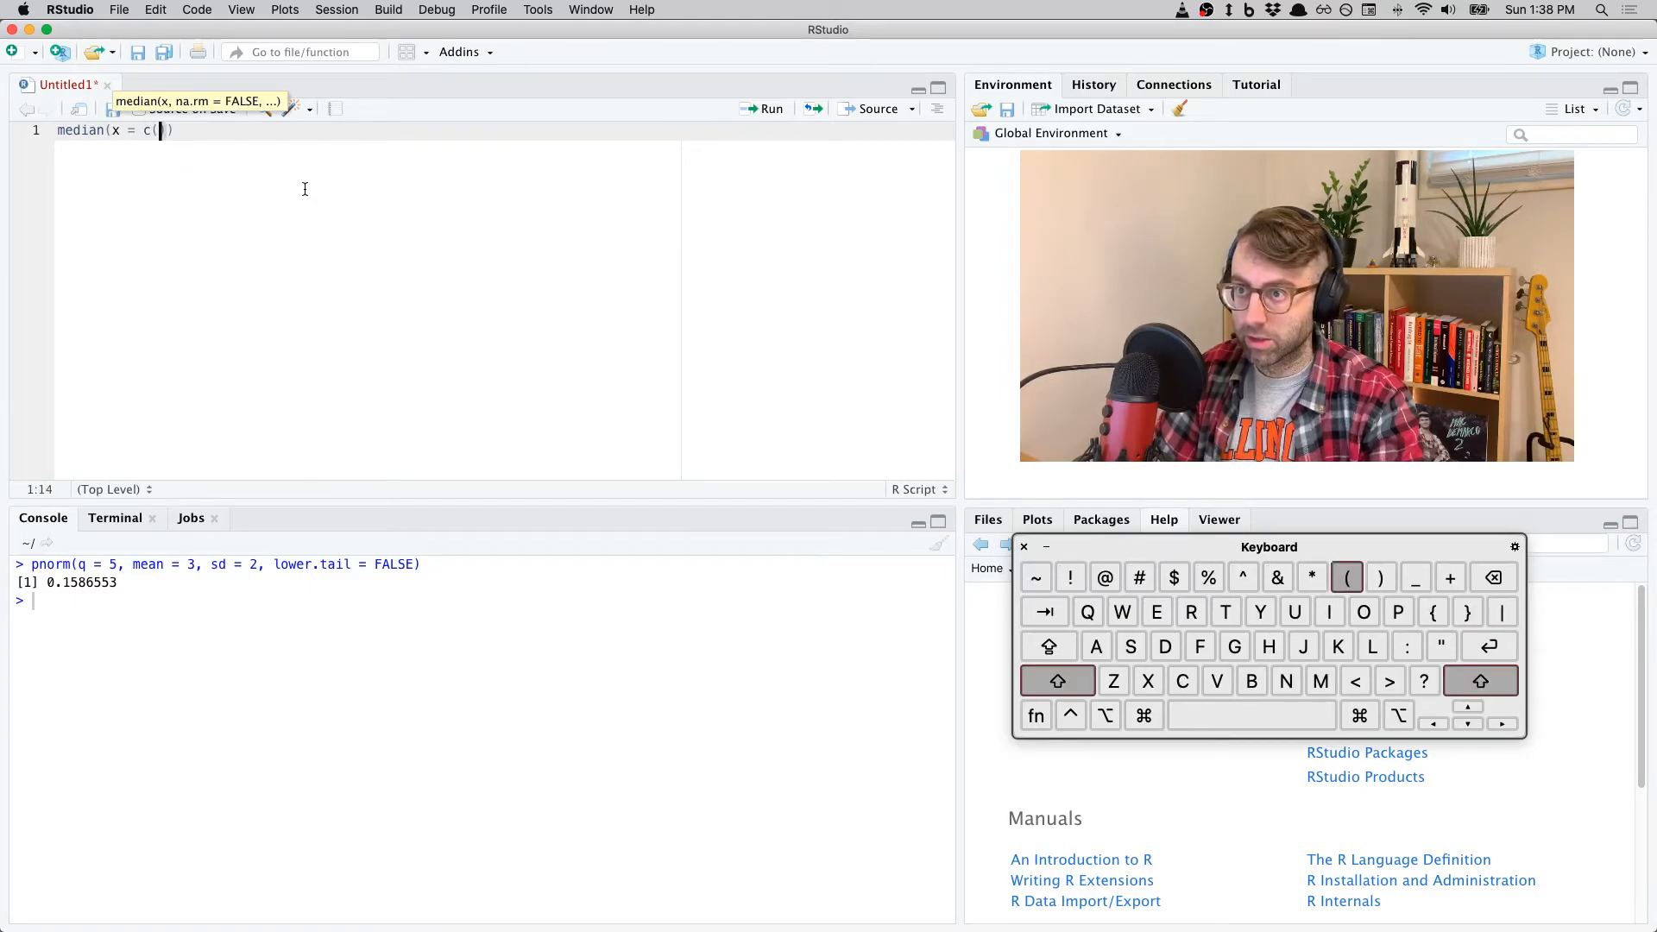
text(1, 2, 3, 4,)
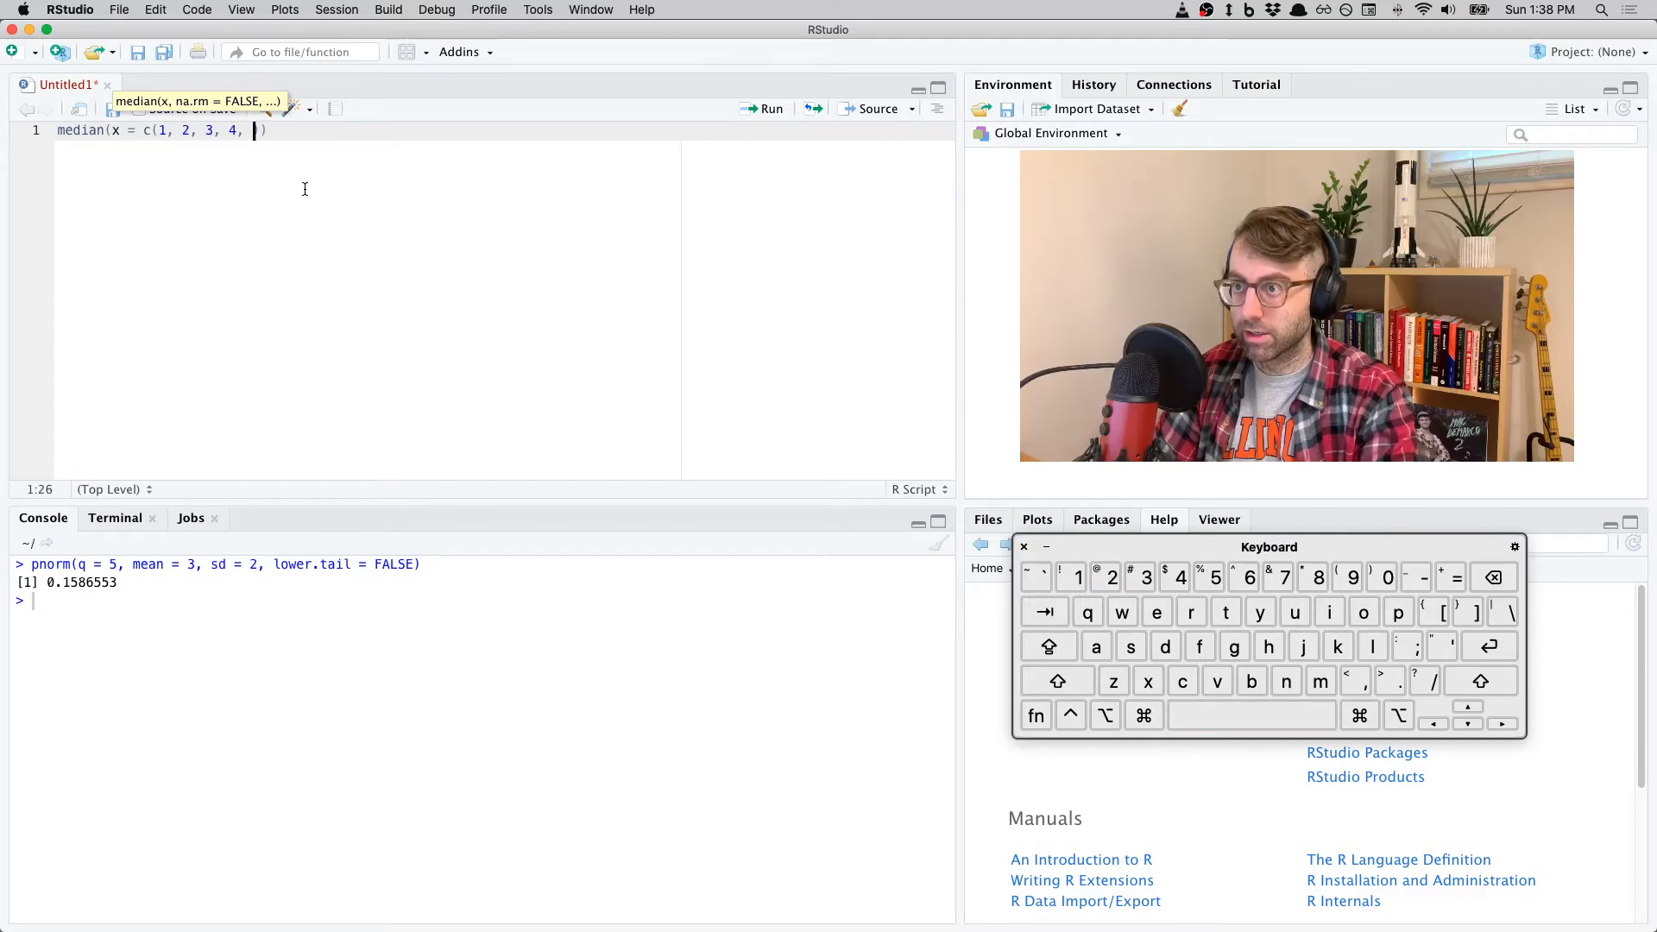
text(5)
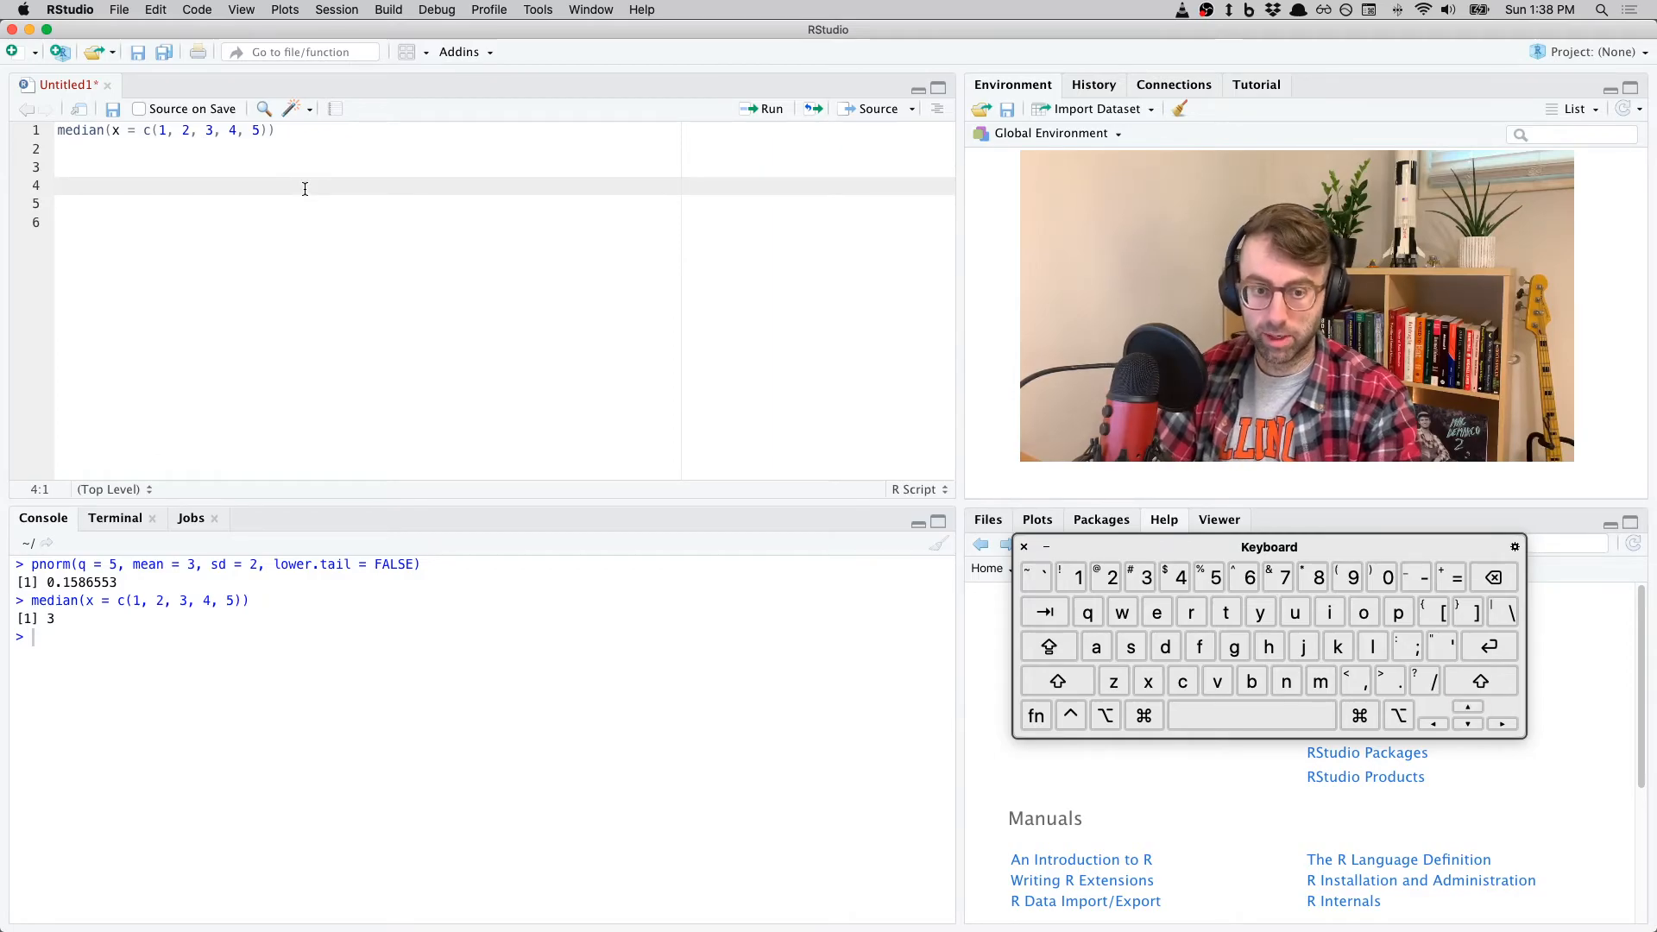
text(r)
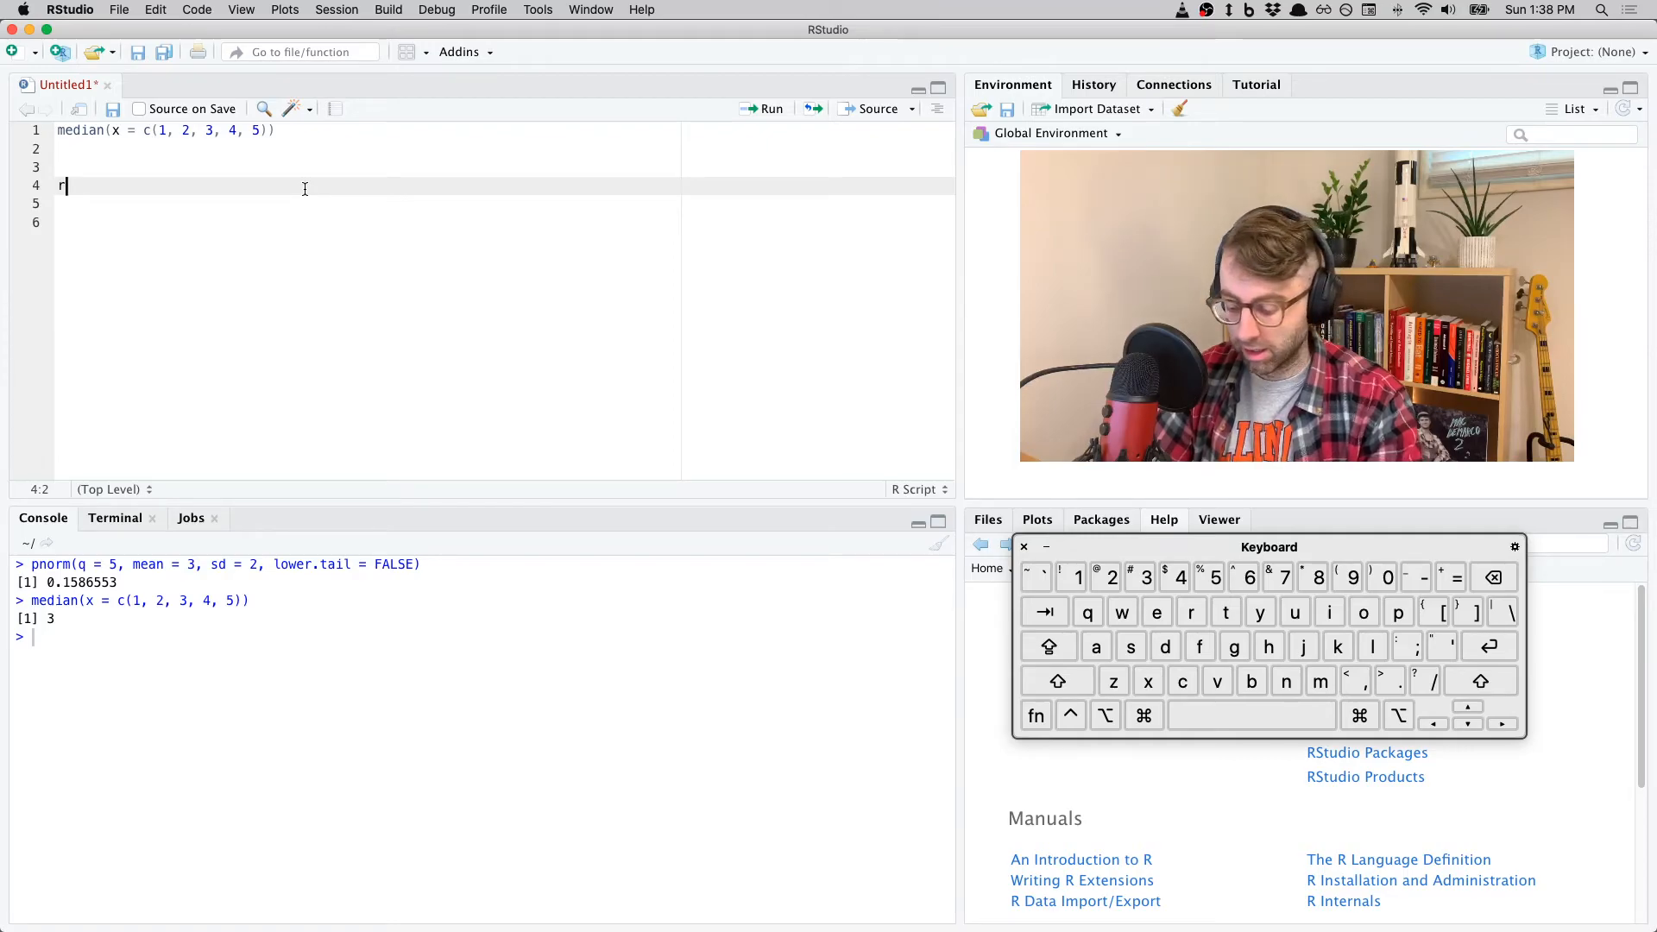
- Complete rexp(n = 100, rate = 5 on line 4 of the script, left unclosed
text(exp()
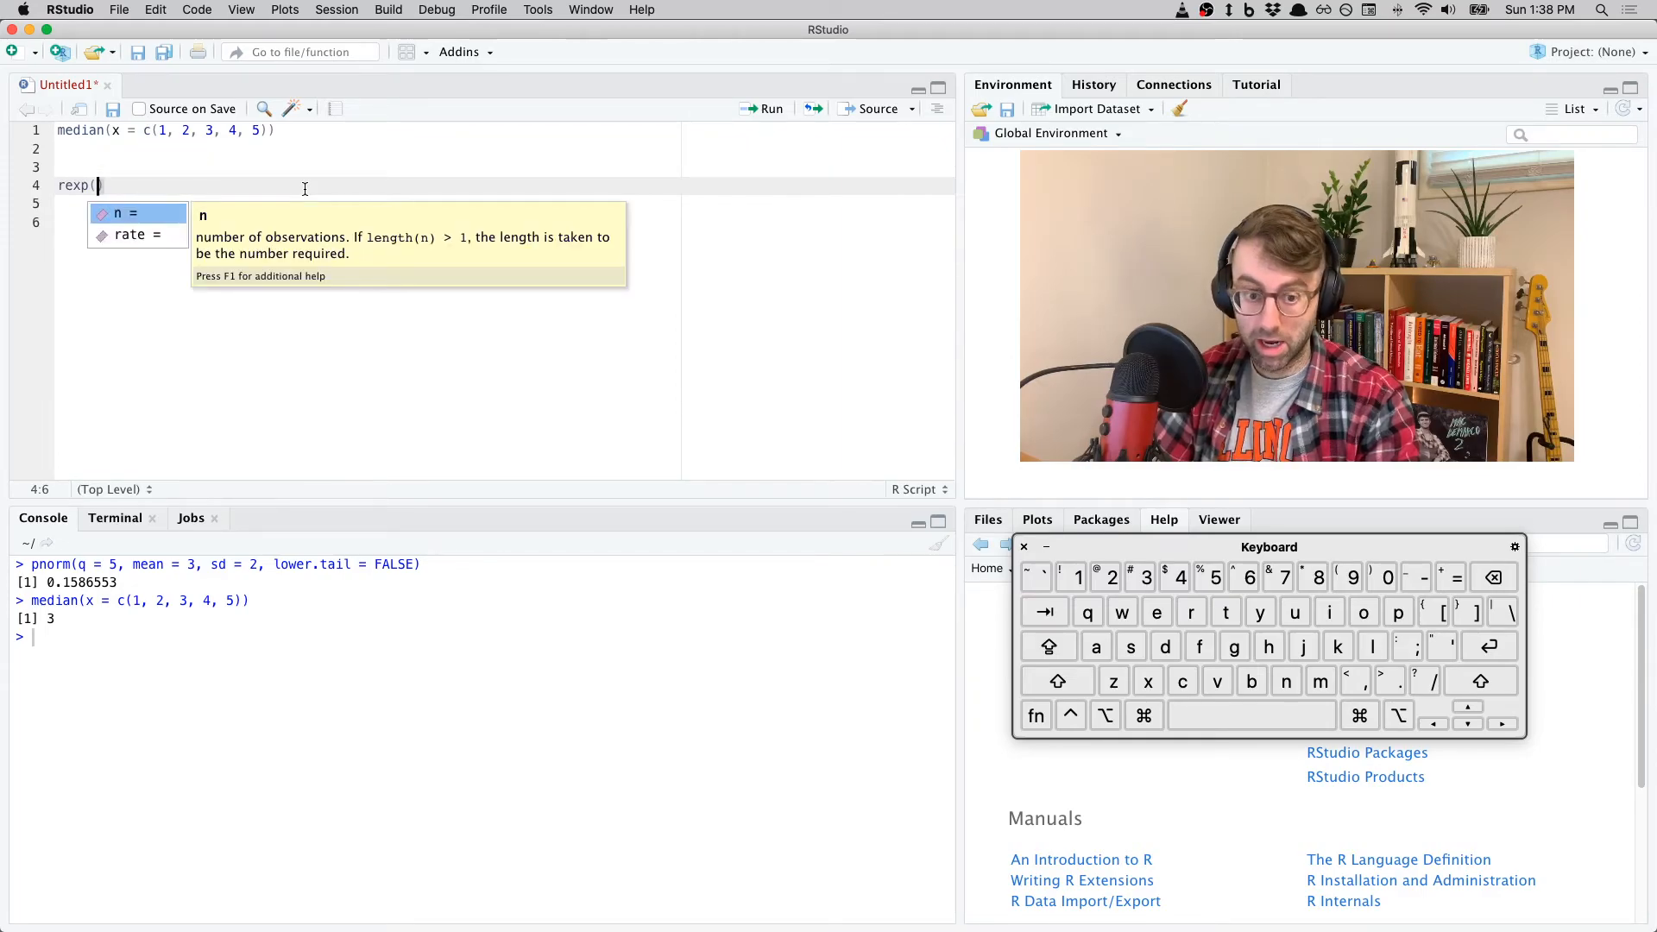
text(n = 100,)
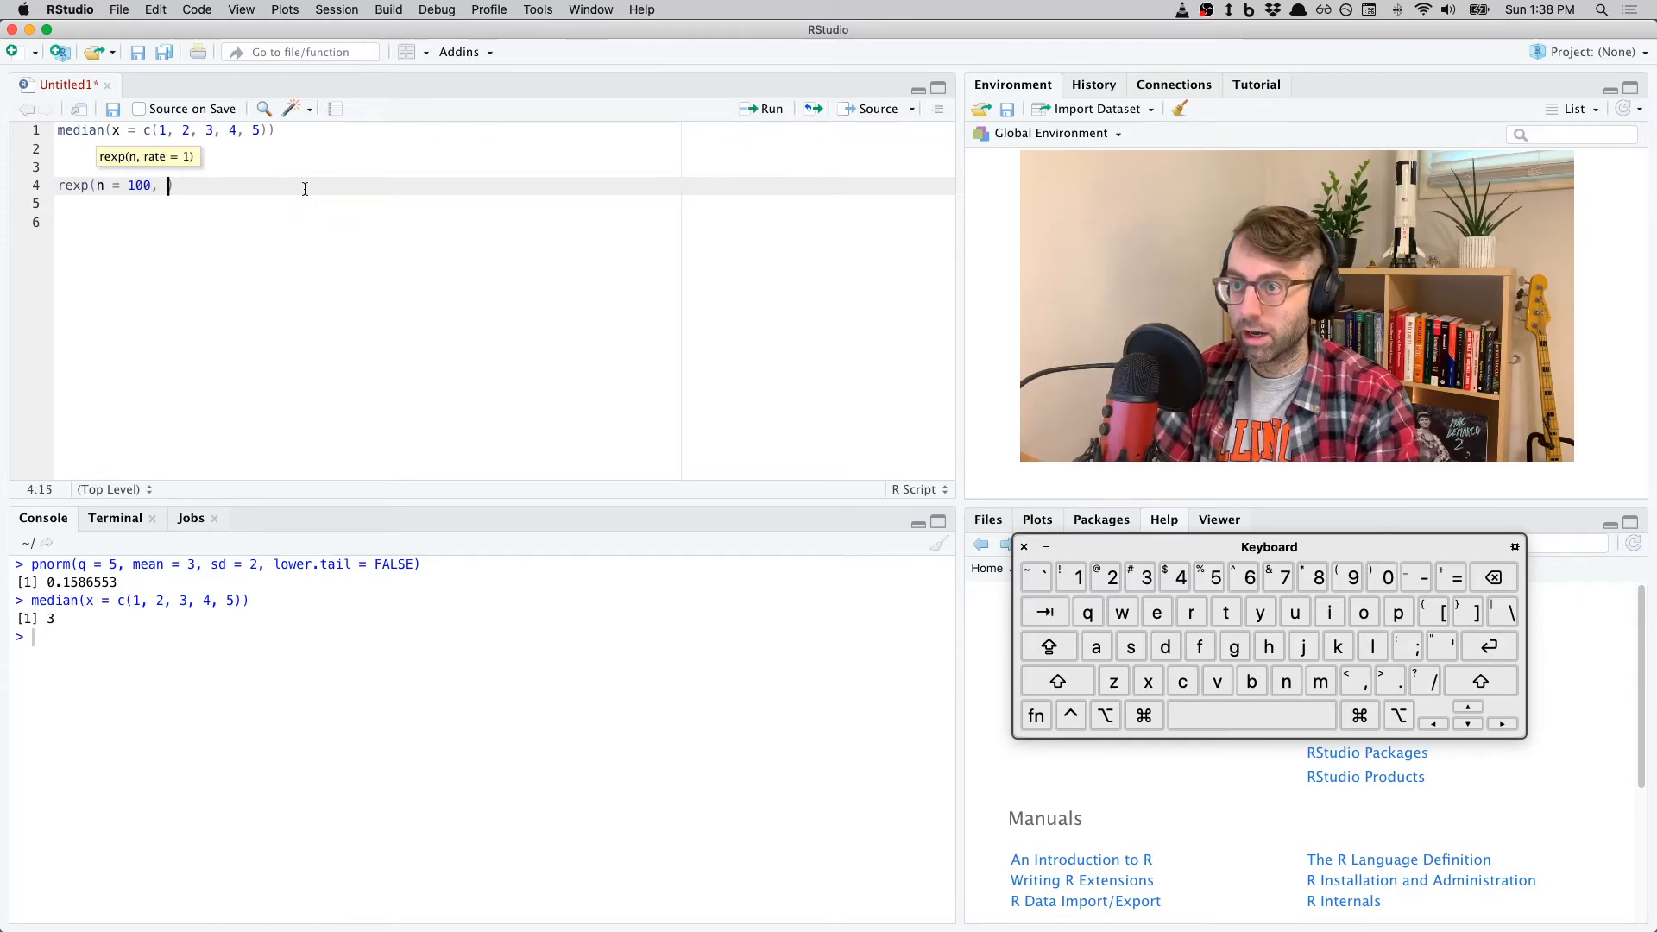
text(rate =)
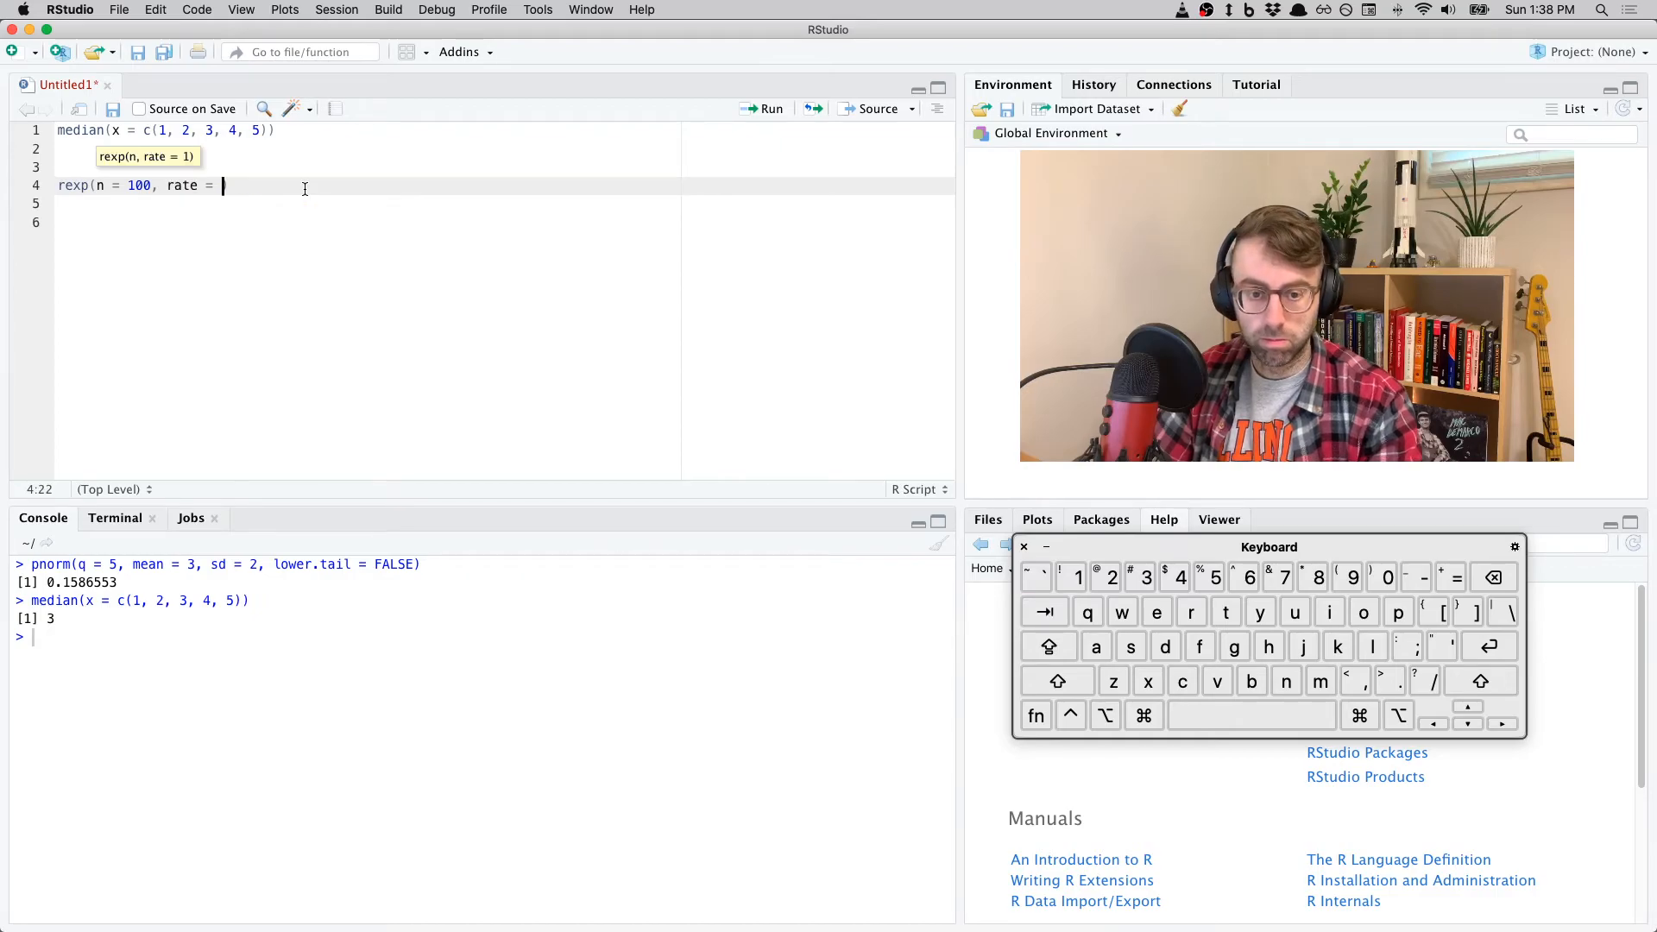
text(5)
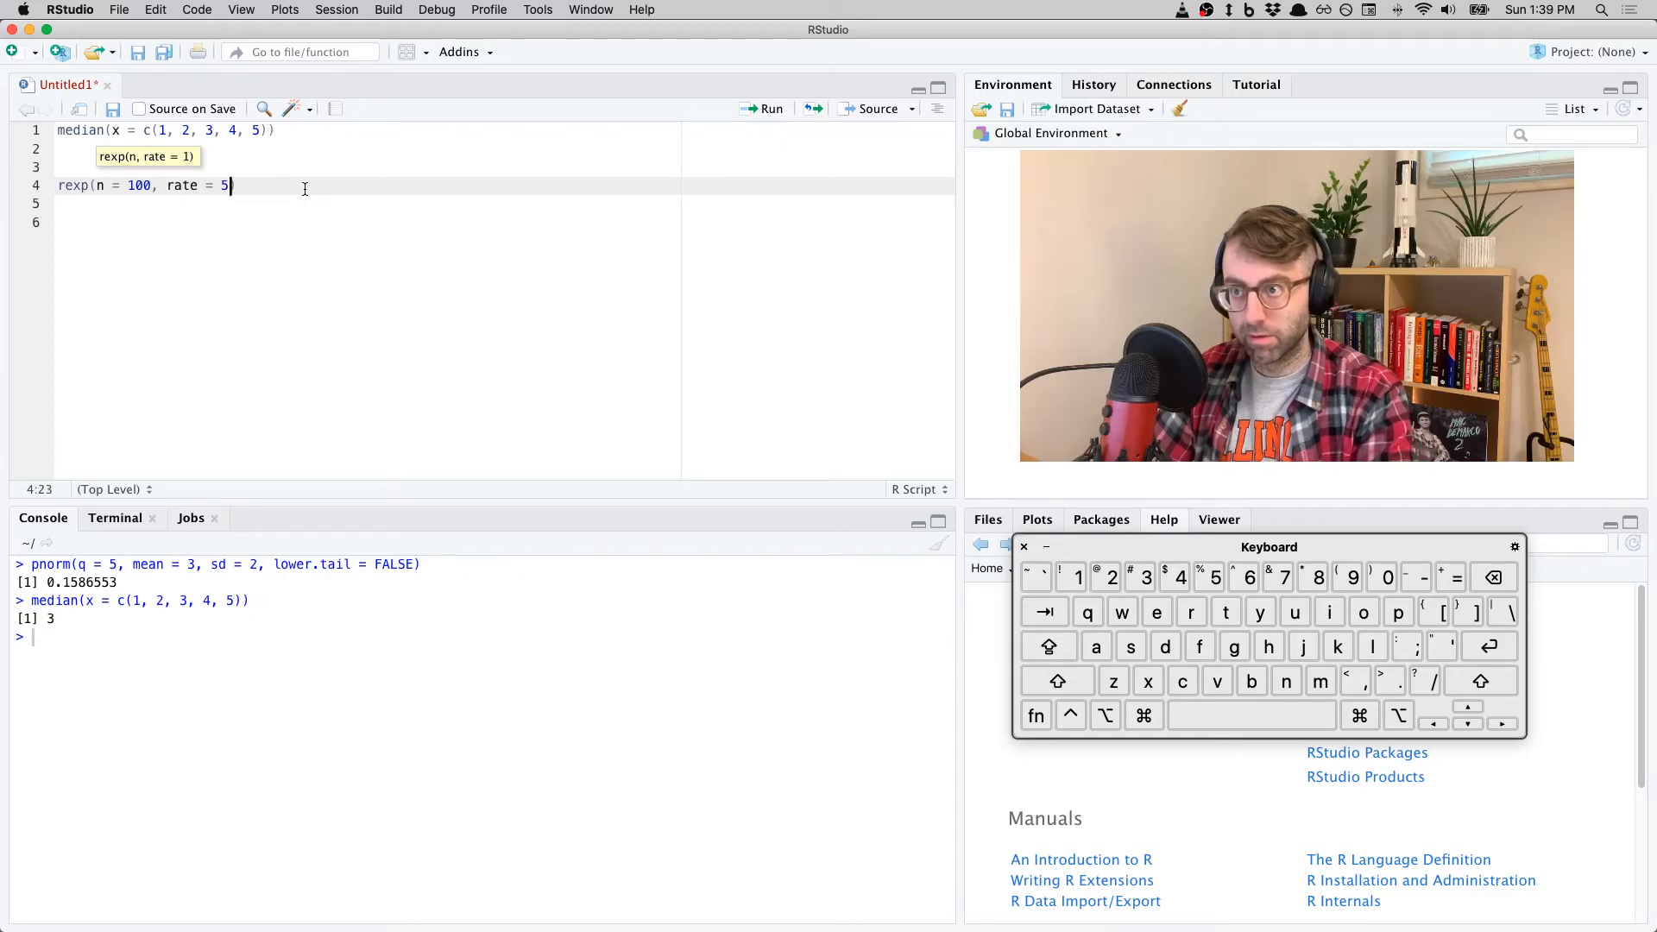